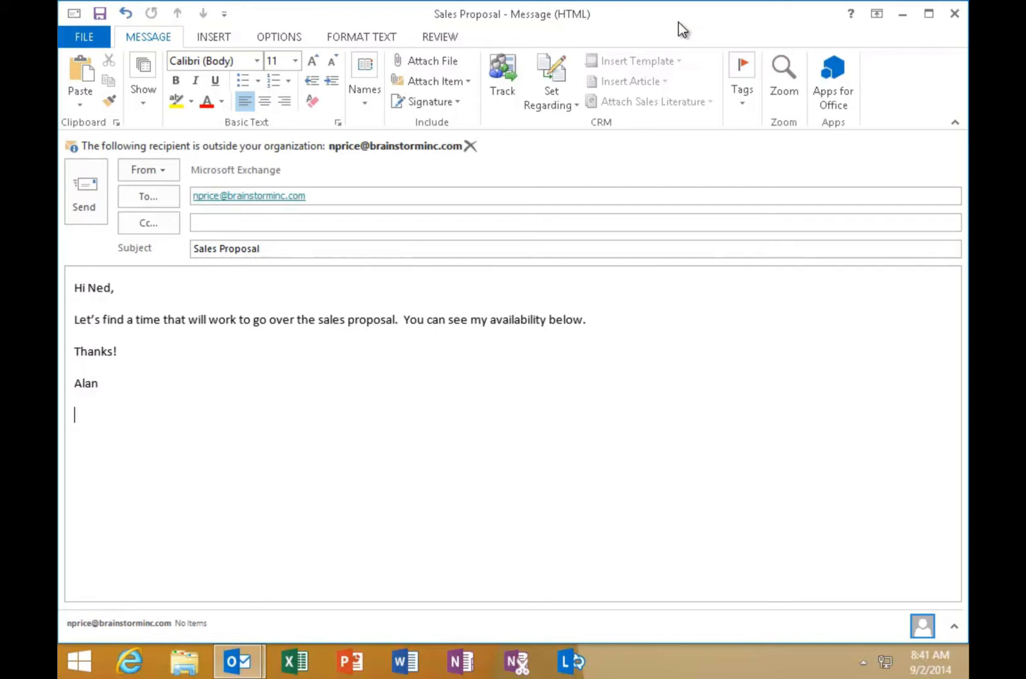
pyautogui.moveTo(603, 302)
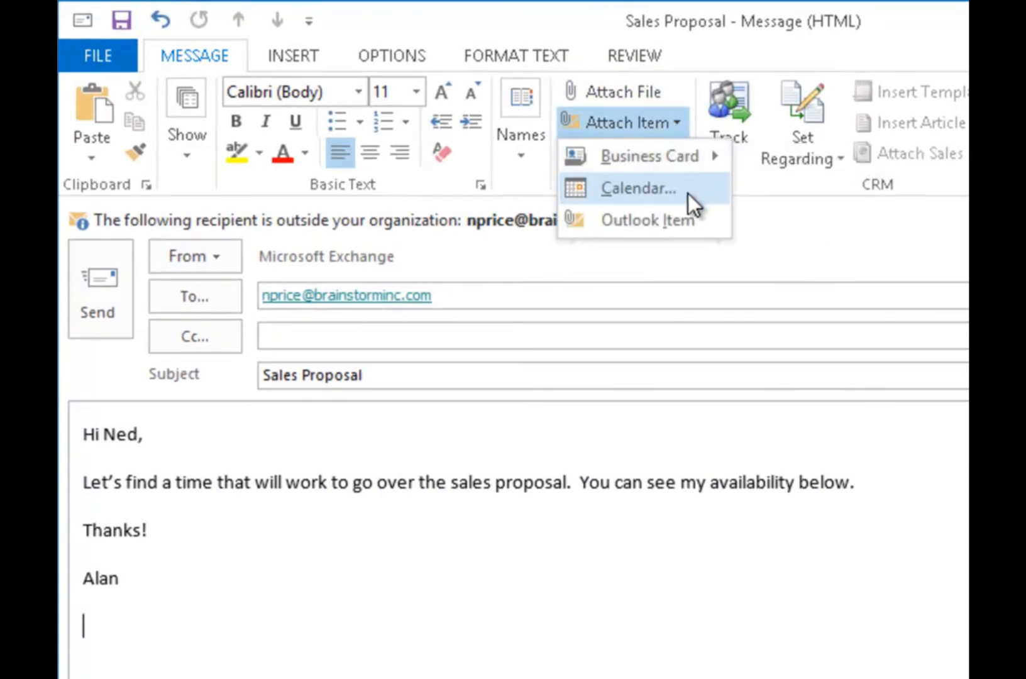
# Choose Attach Item > Calendar to open the send-calendar options for the Sales Proposal email.
pyautogui.click(638, 189)
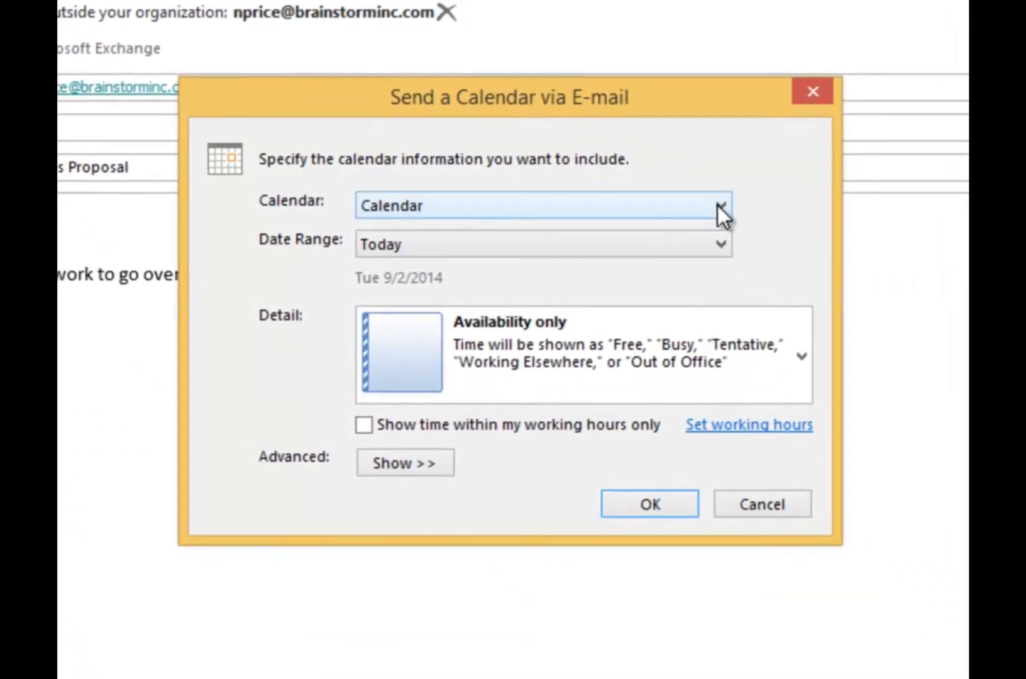
# Keep the default Calendar and set the date range to Next 30 days (9/2/2014–10/1/2014).
pyautogui.click(720, 207)
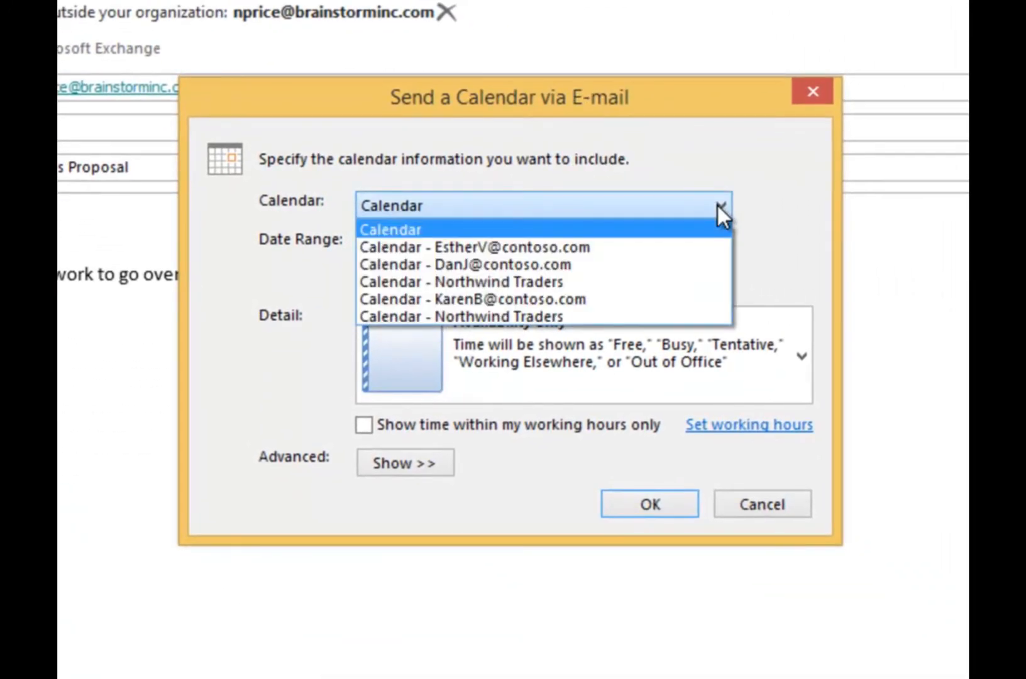
pyautogui.moveTo(642, 234)
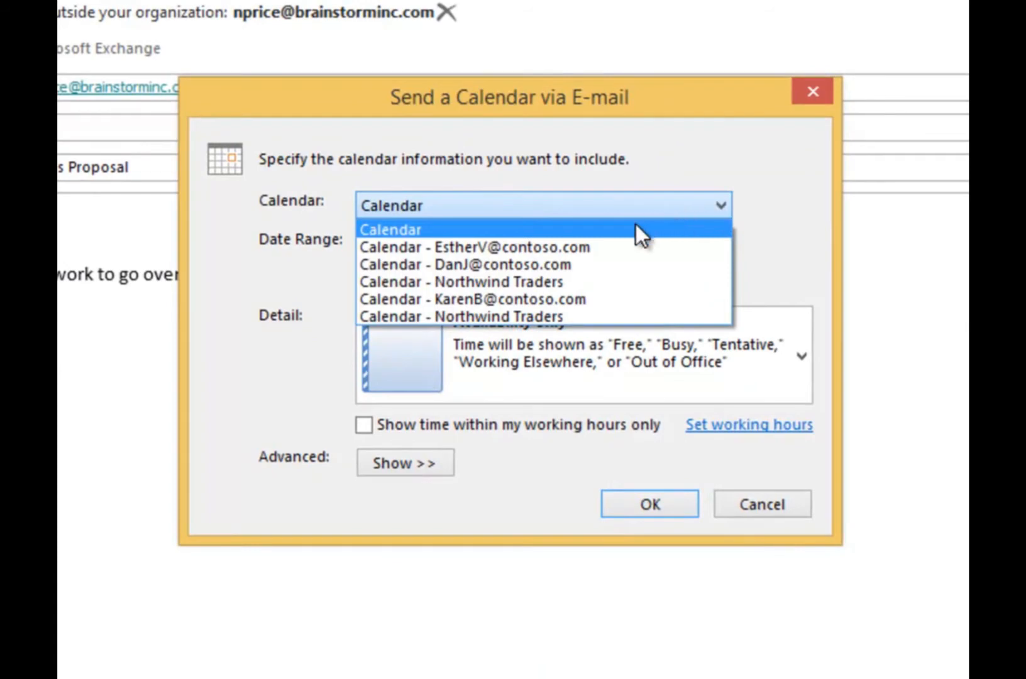
pyautogui.moveTo(640, 241)
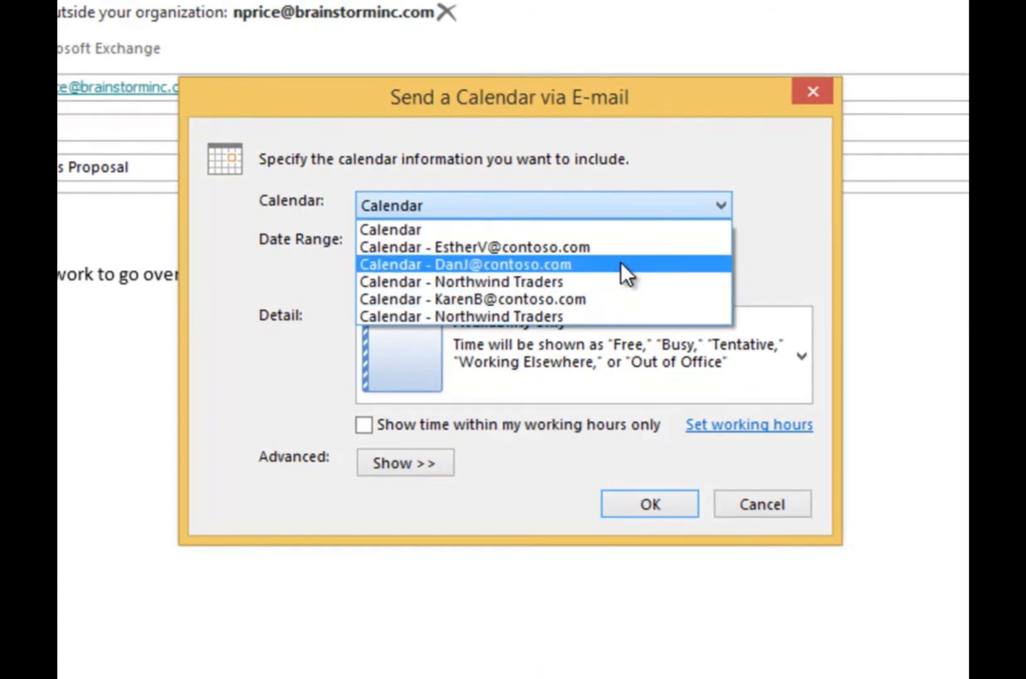
pyautogui.click(389, 229)
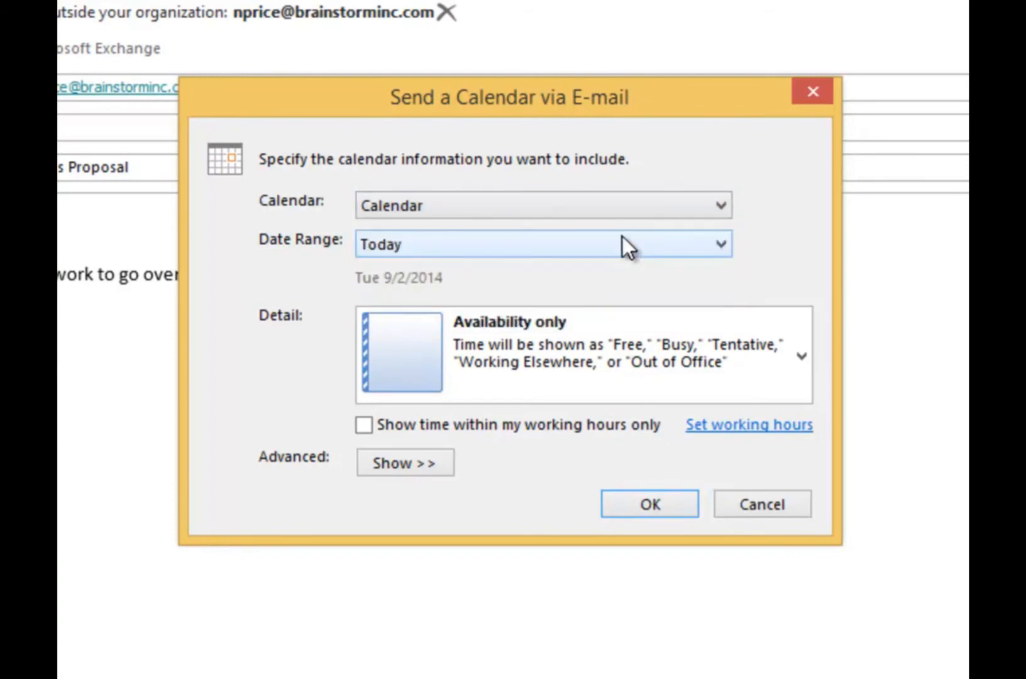
pyautogui.click(720, 244)
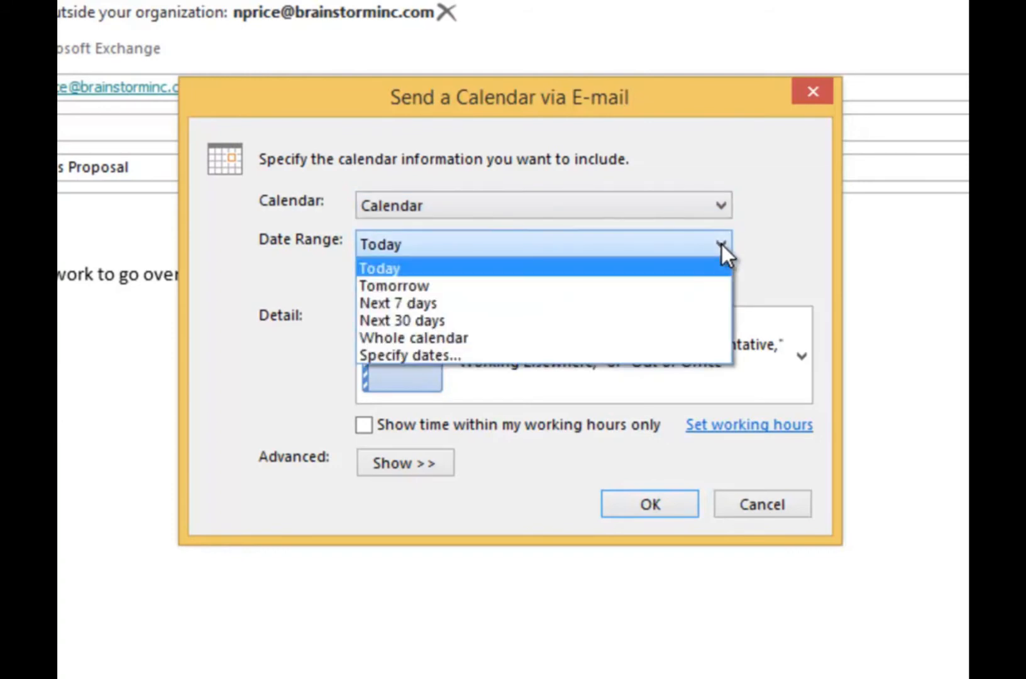
pyautogui.moveTo(621, 256)
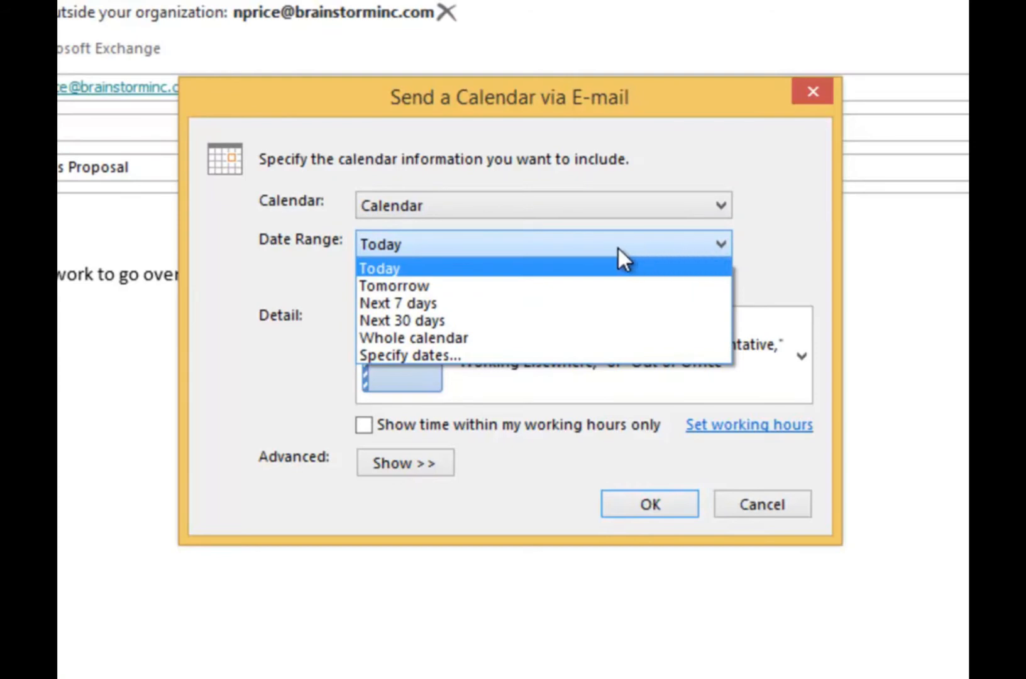
pyautogui.moveTo(471, 275)
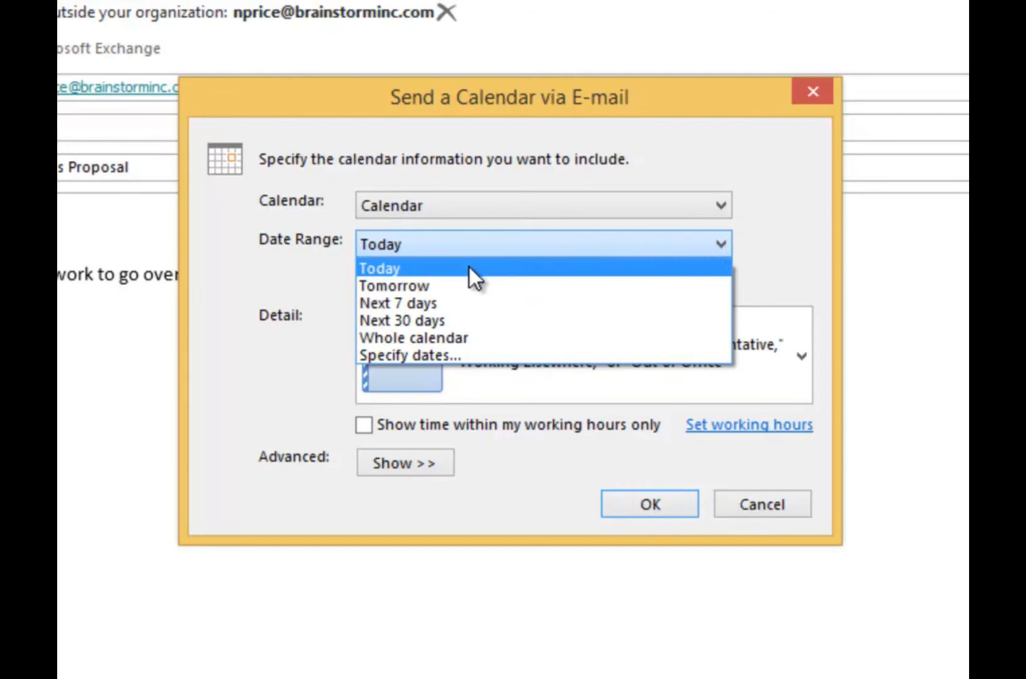
pyautogui.moveTo(468, 302)
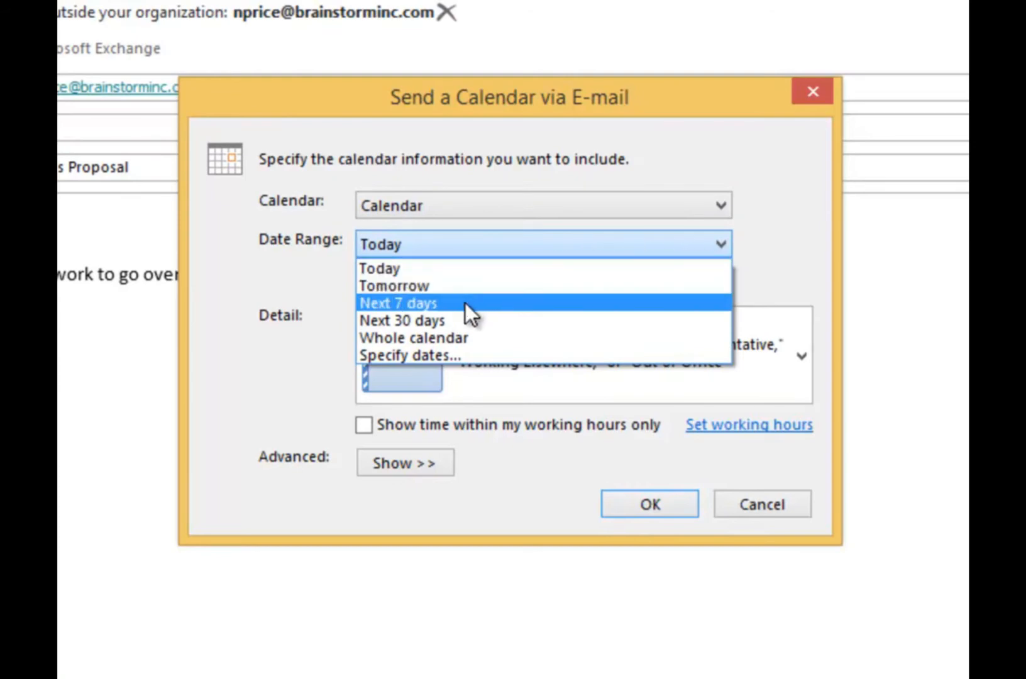
pyautogui.moveTo(468, 324)
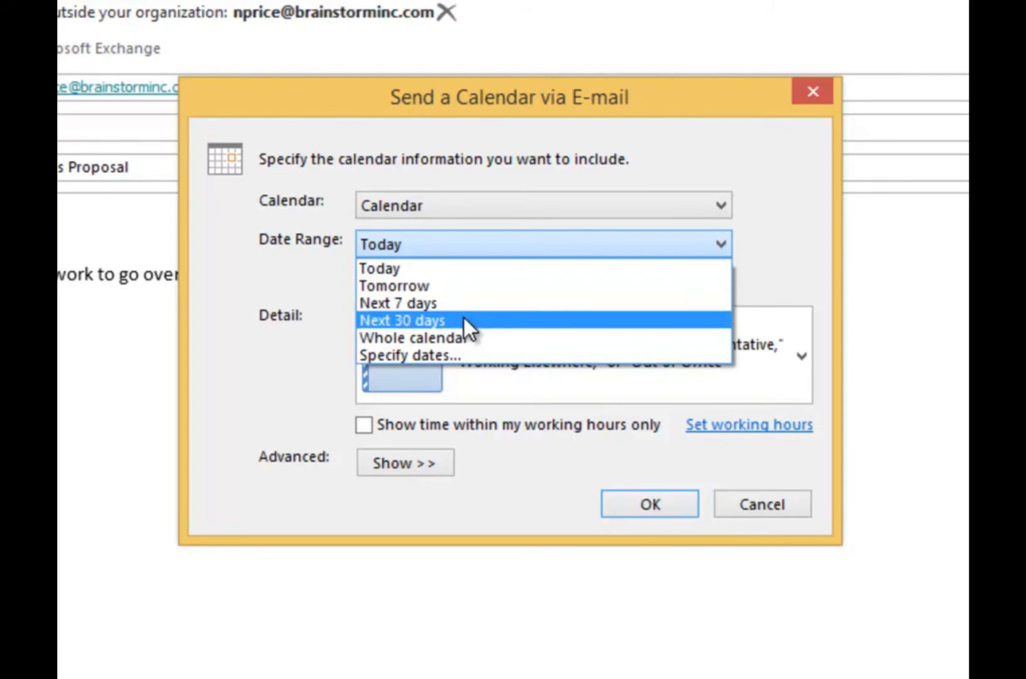
pyautogui.moveTo(484, 337)
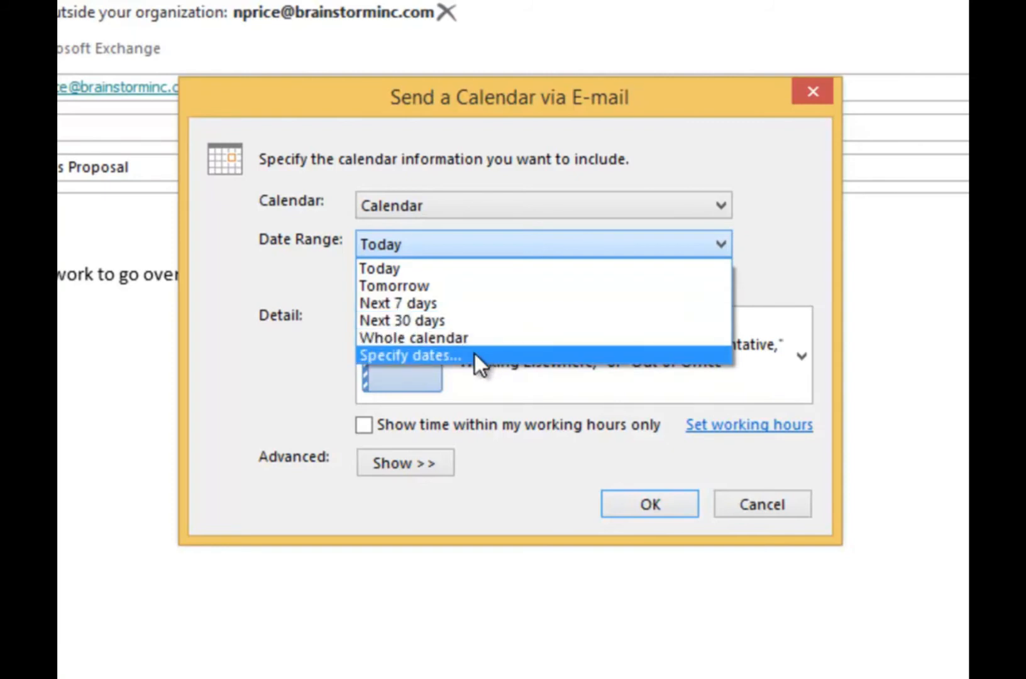
pyautogui.moveTo(466, 320)
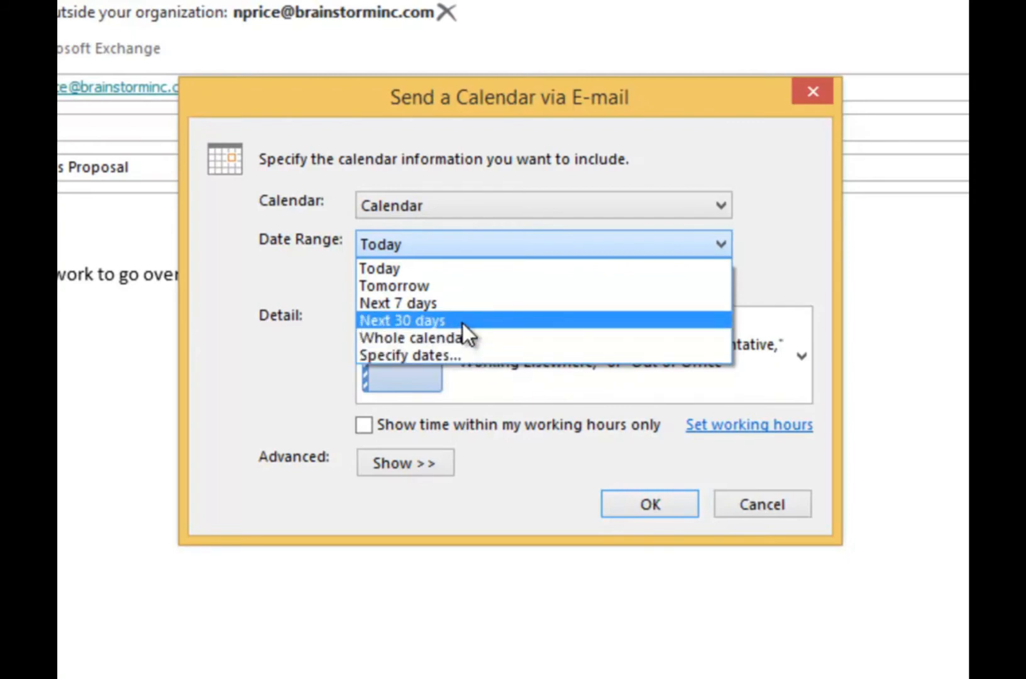
pyautogui.click(403, 320)
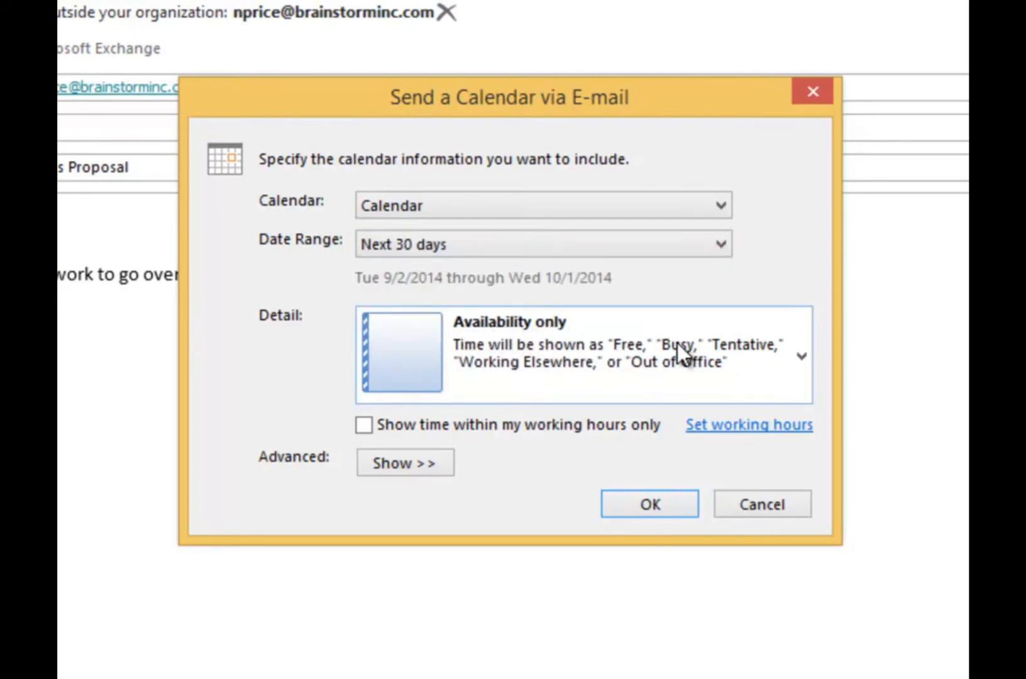
# Set the calendar detail level to Availability only.
pyautogui.click(800, 355)
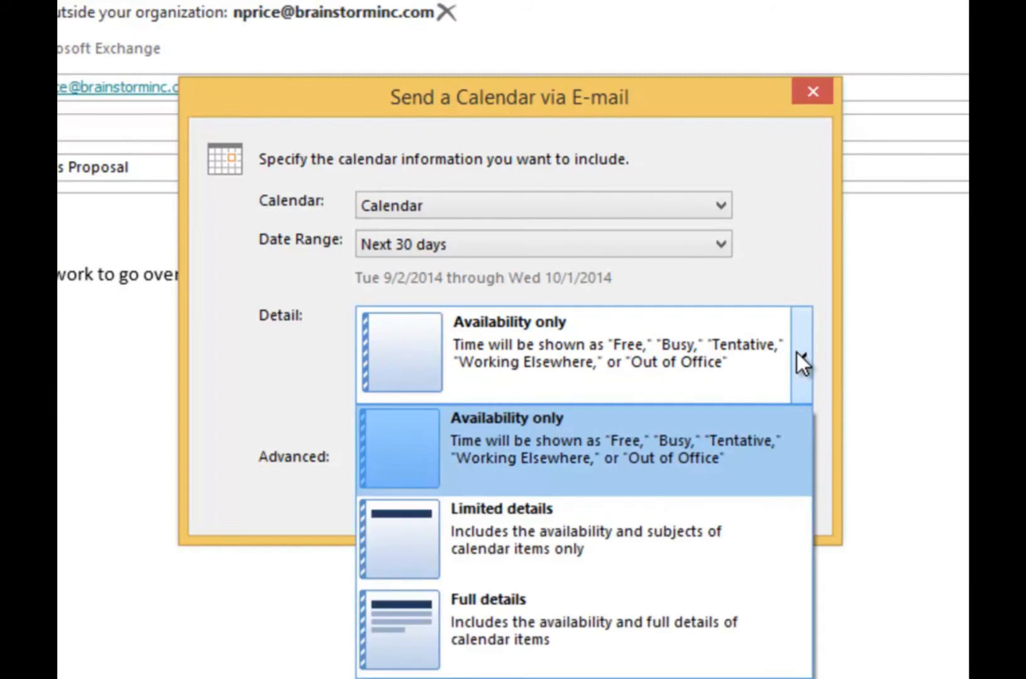
pyautogui.moveTo(612, 422)
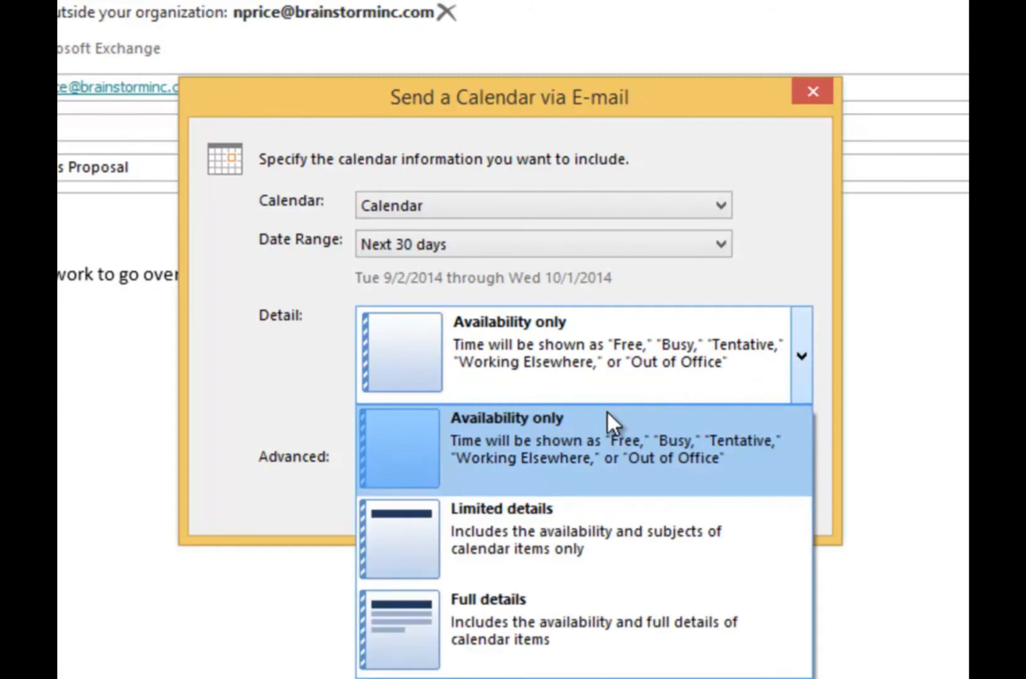
pyautogui.moveTo(602, 427)
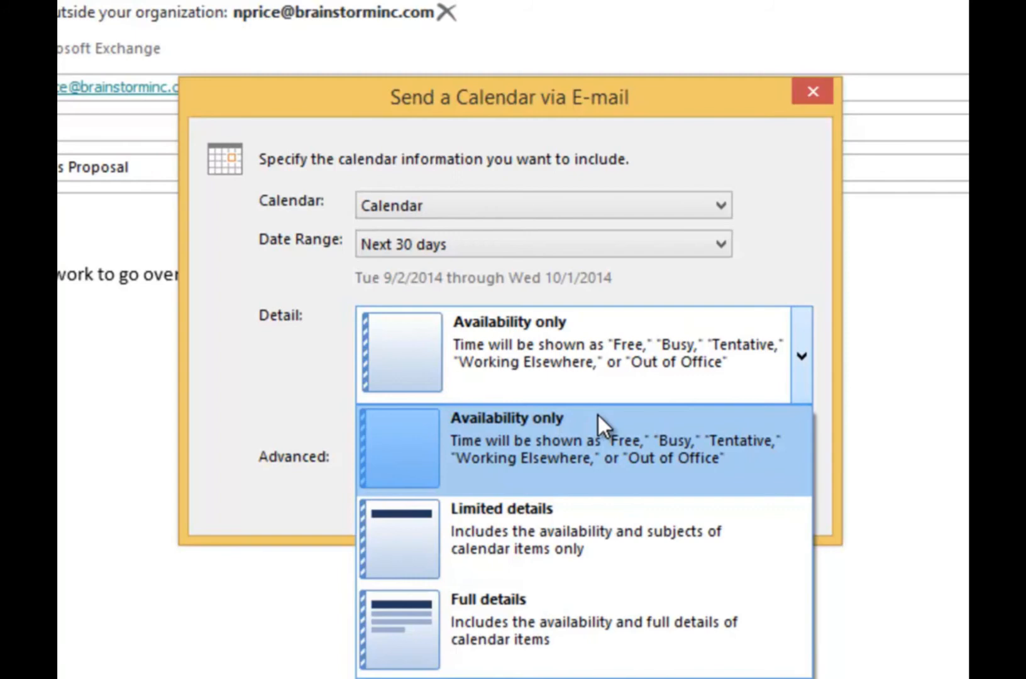
pyautogui.moveTo(593, 471)
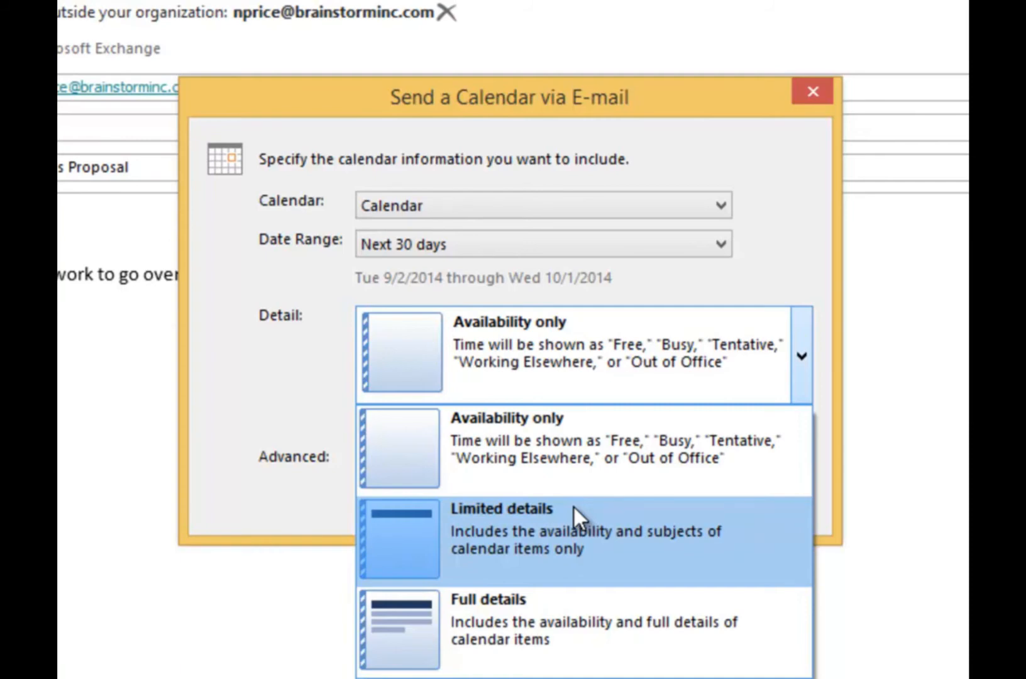
pyautogui.moveTo(549, 611)
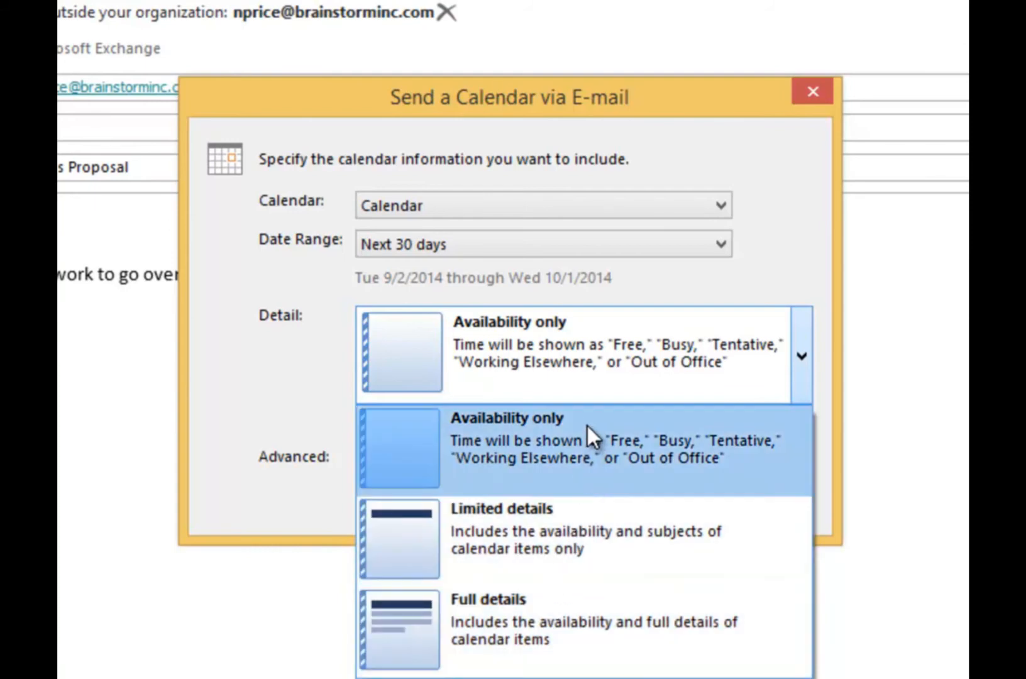
pyautogui.moveTo(591, 429)
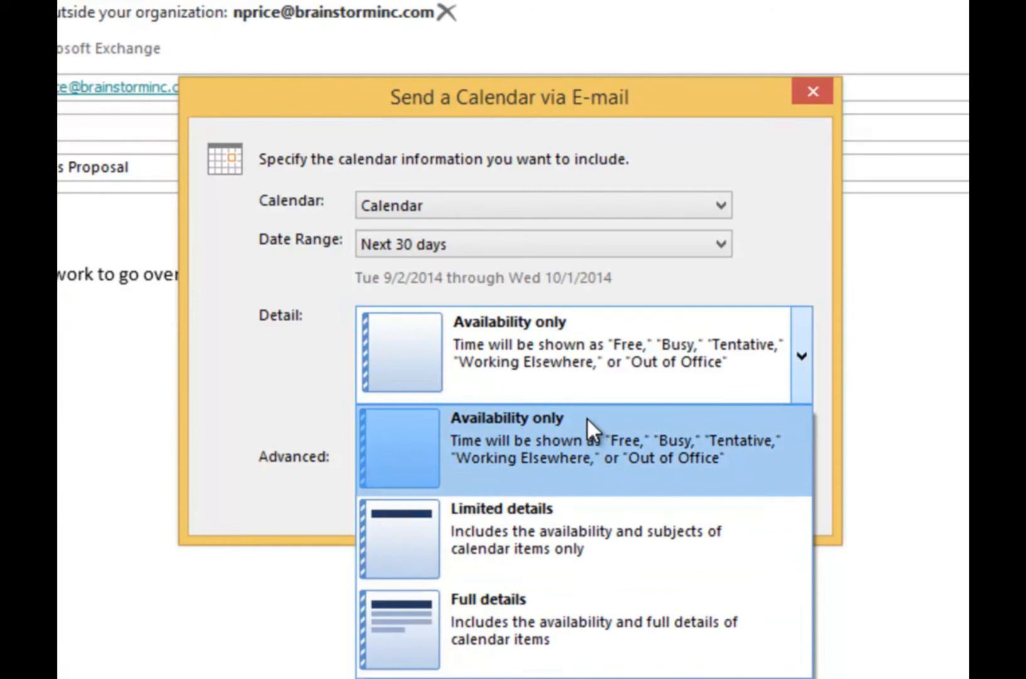
pyautogui.click(582, 449)
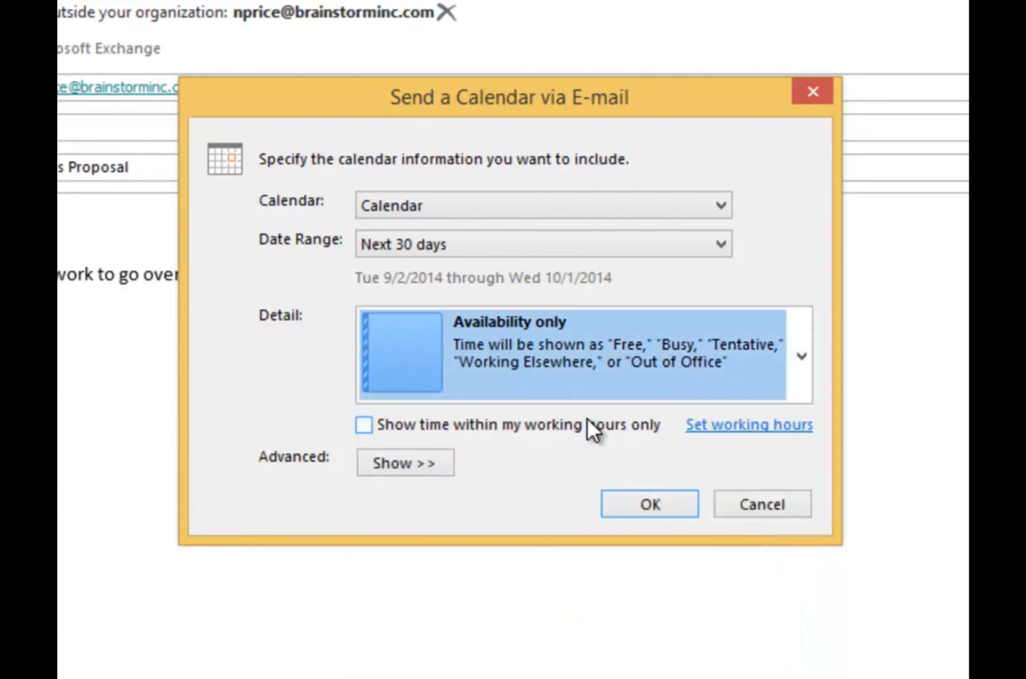
pyautogui.moveTo(466, 468)
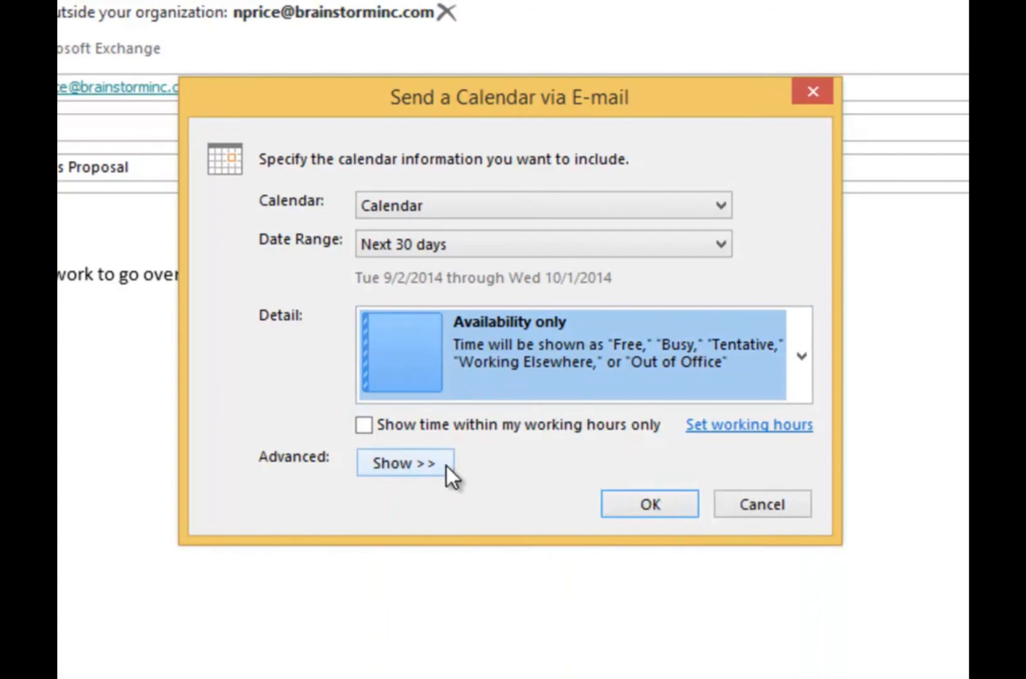
# Keep the Daily schedule email layout under Advanced and insert the calendar into the email.
pyautogui.click(404, 463)
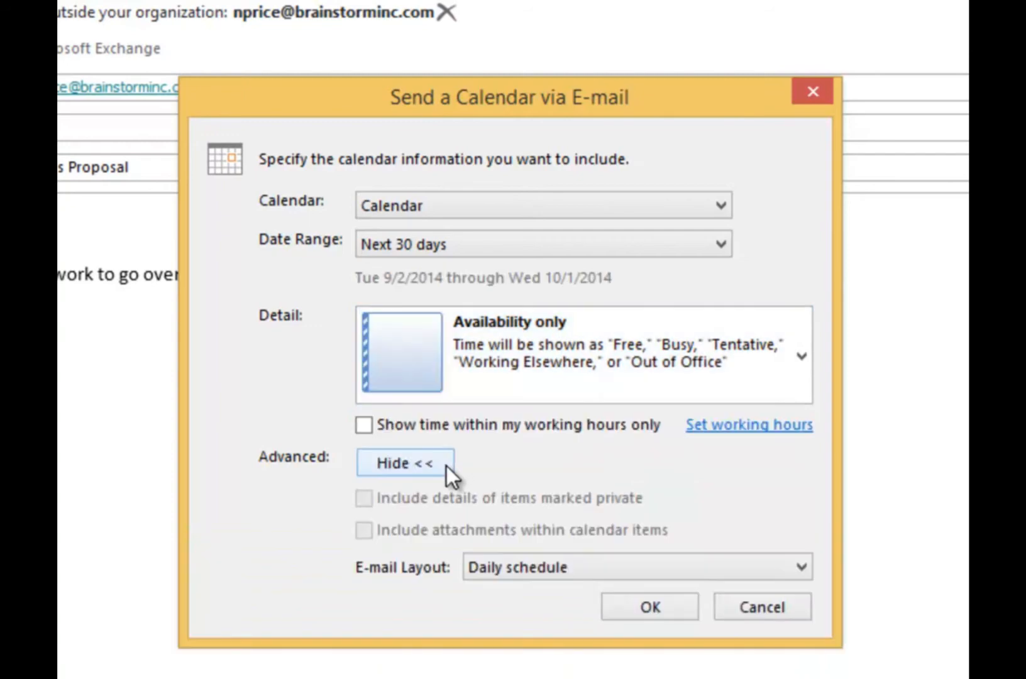
pyautogui.moveTo(365, 512)
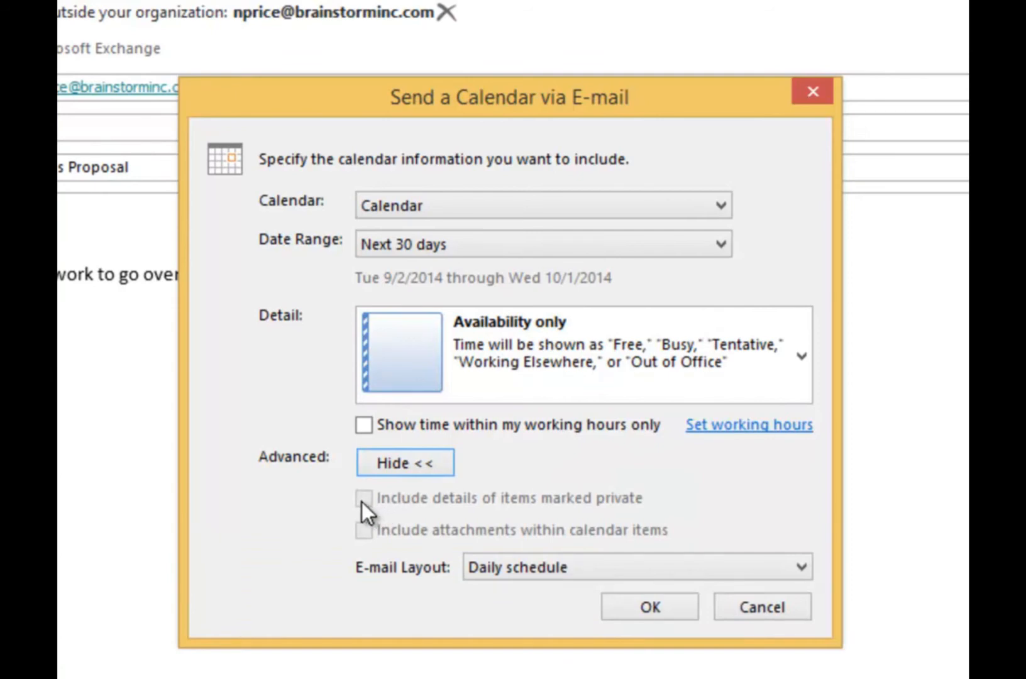
pyautogui.moveTo(365, 546)
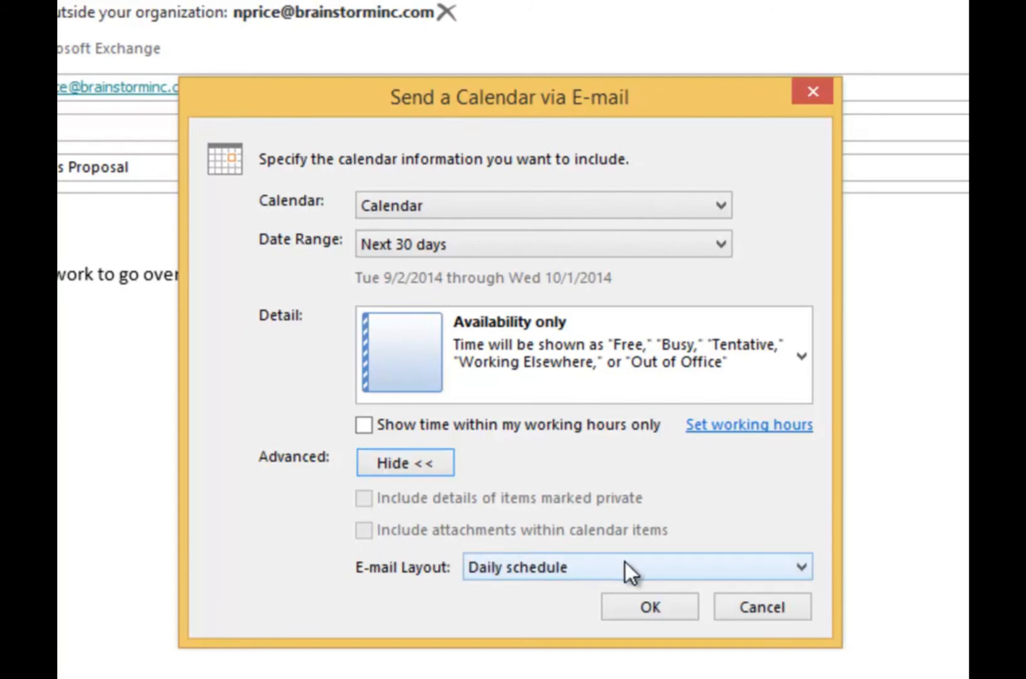
pyautogui.moveTo(810, 575)
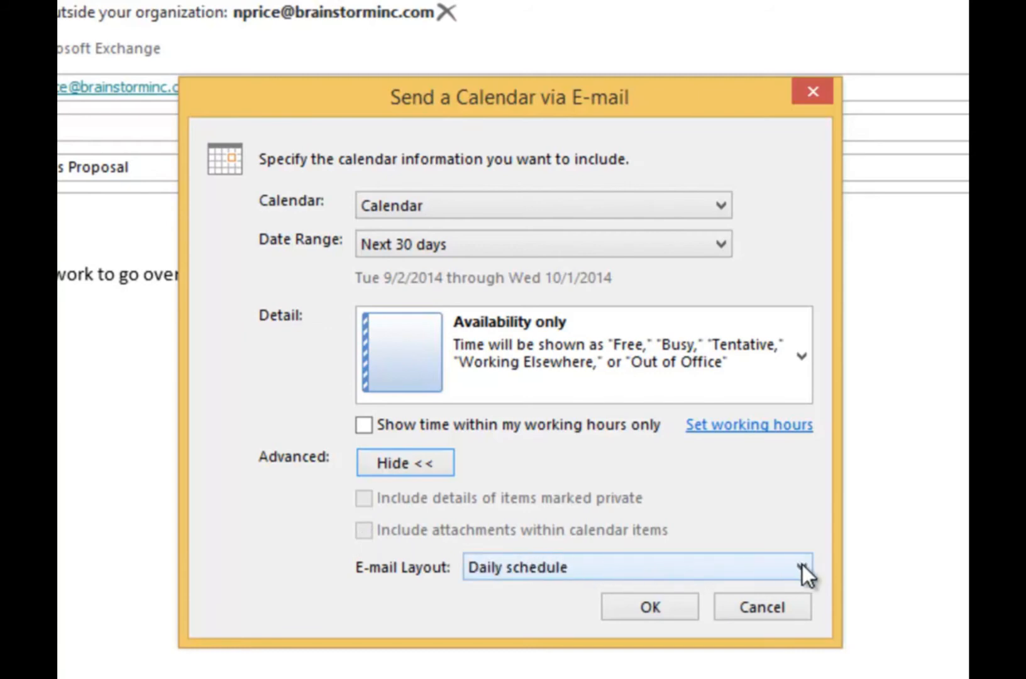
pyautogui.click(801, 567)
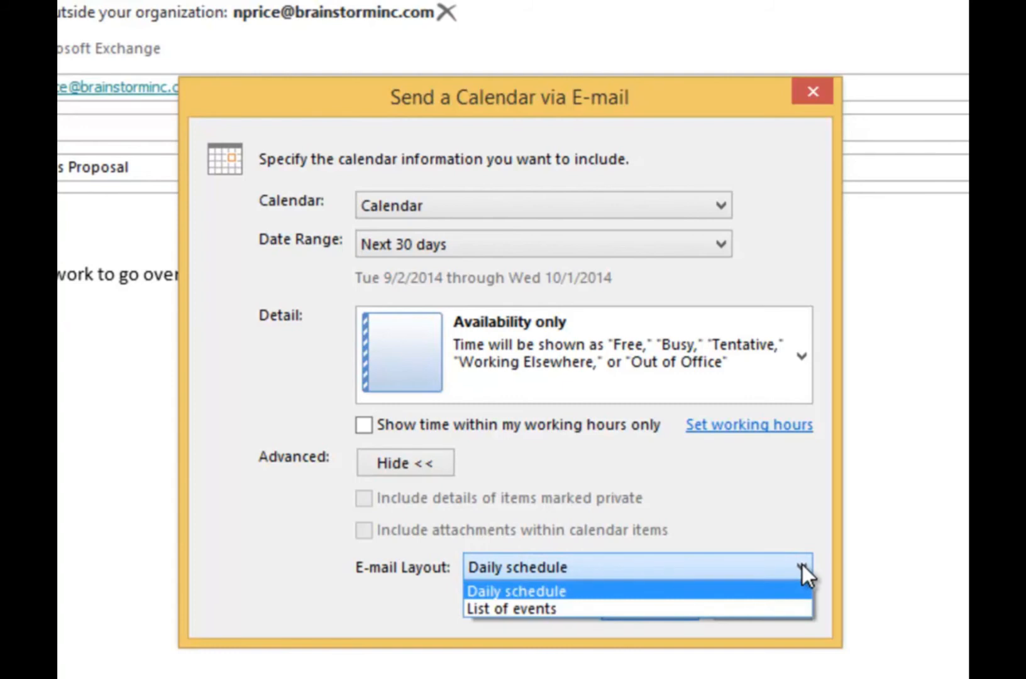
pyautogui.moveTo(773, 581)
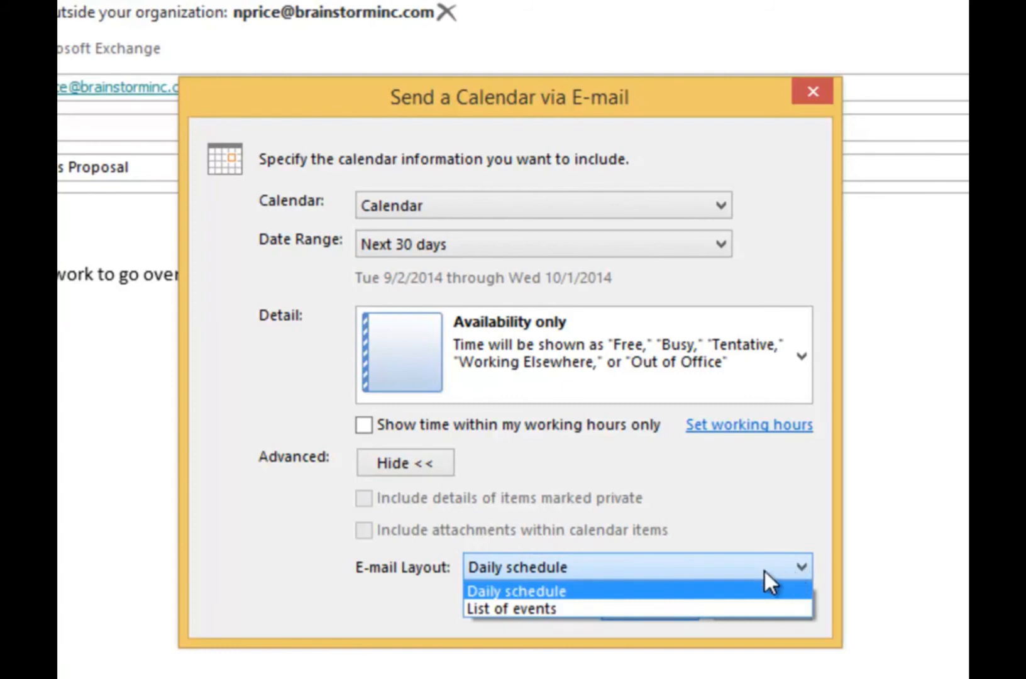
pyautogui.moveTo(643, 597)
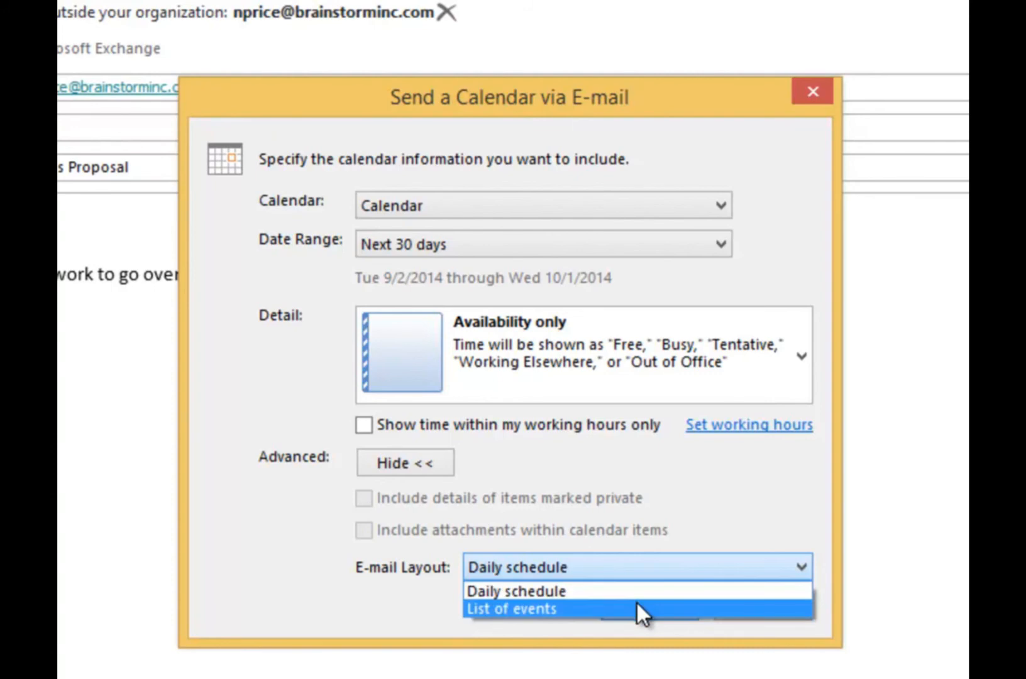
pyautogui.click(515, 590)
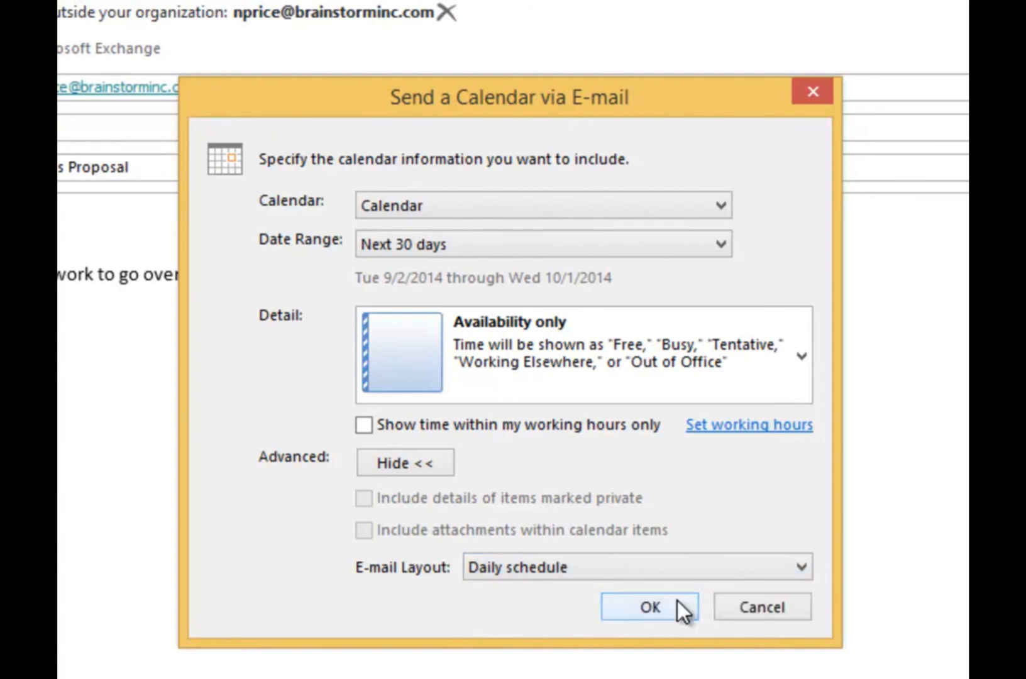
pyautogui.moveTo(690, 625)
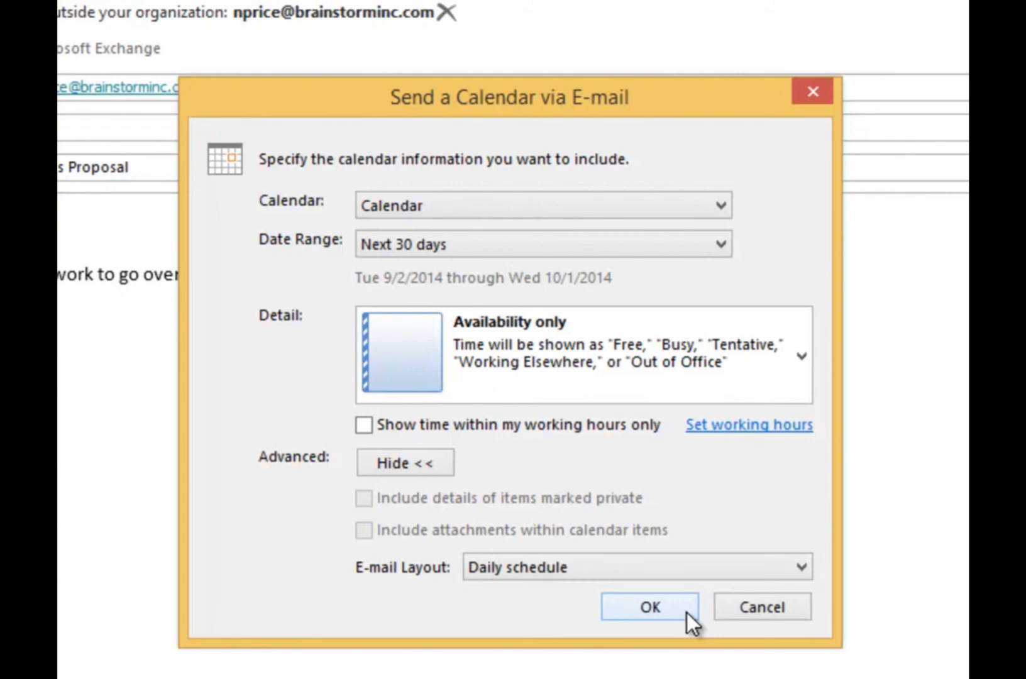
pyautogui.click(648, 606)
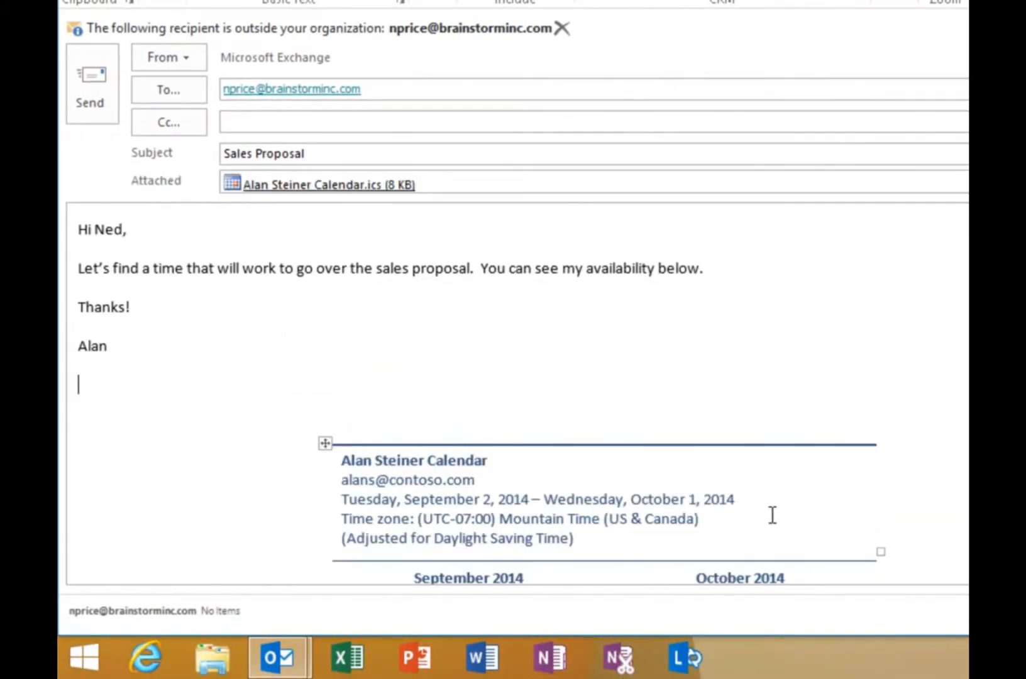
# Review the inserted Sep 2–Oct 1 calendar in the body, then send the email to Ned.
pyautogui.scroll(-3)
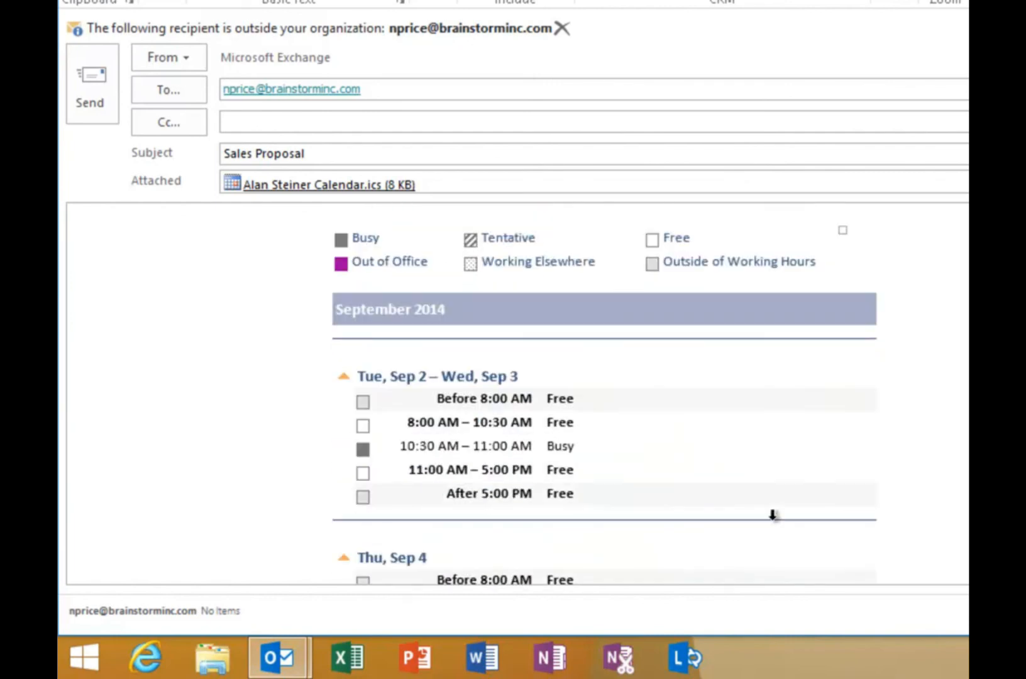
pyautogui.scroll(-3)
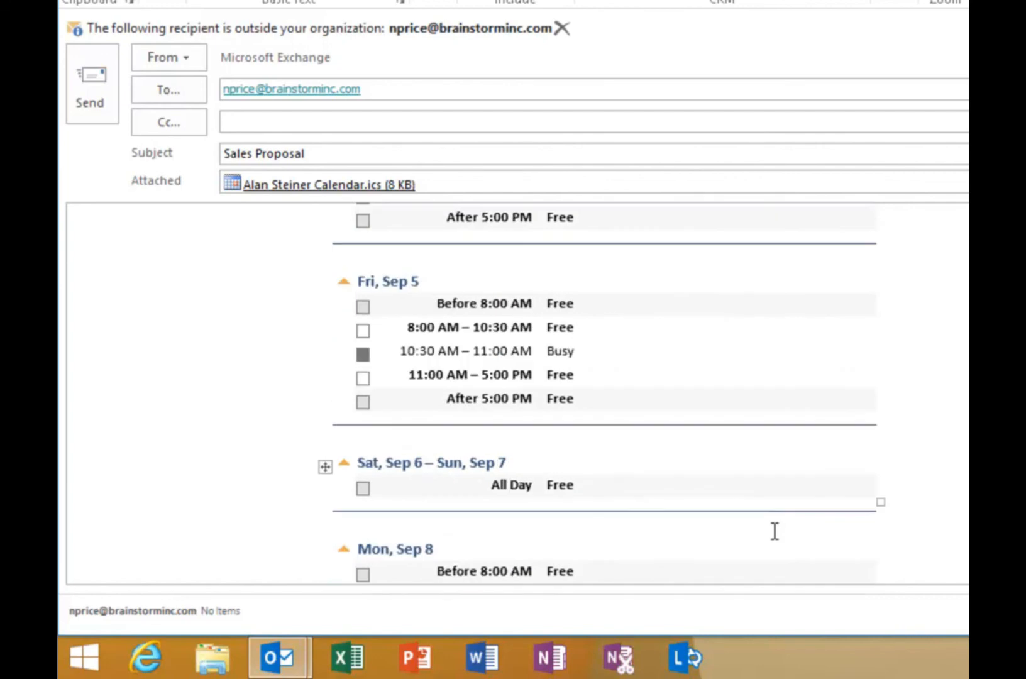
pyautogui.scroll(3)
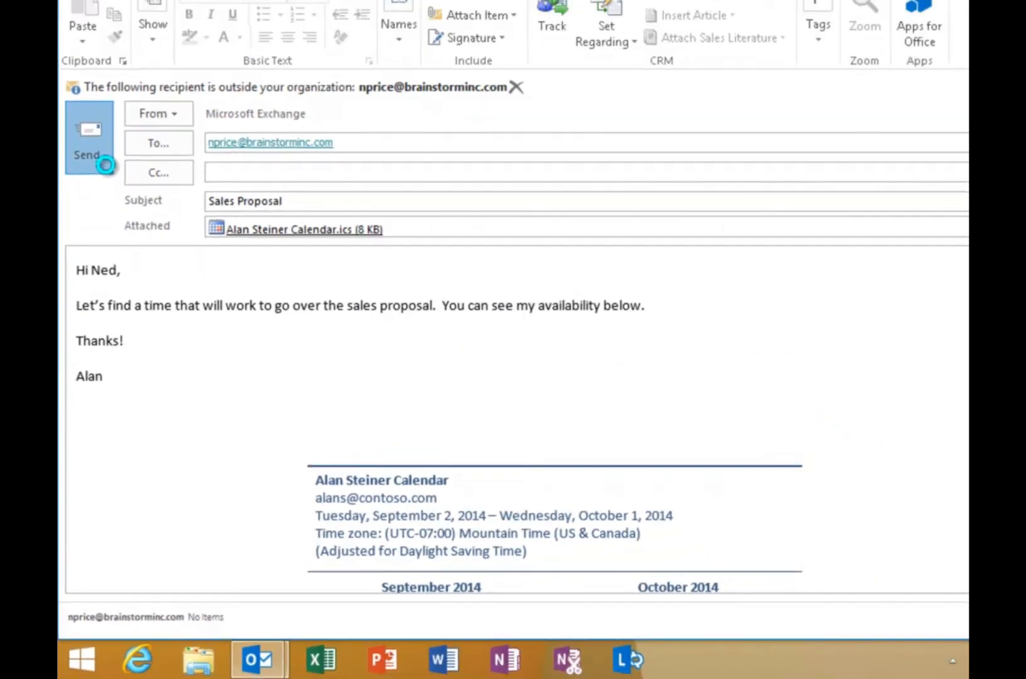
pyautogui.click(89, 137)
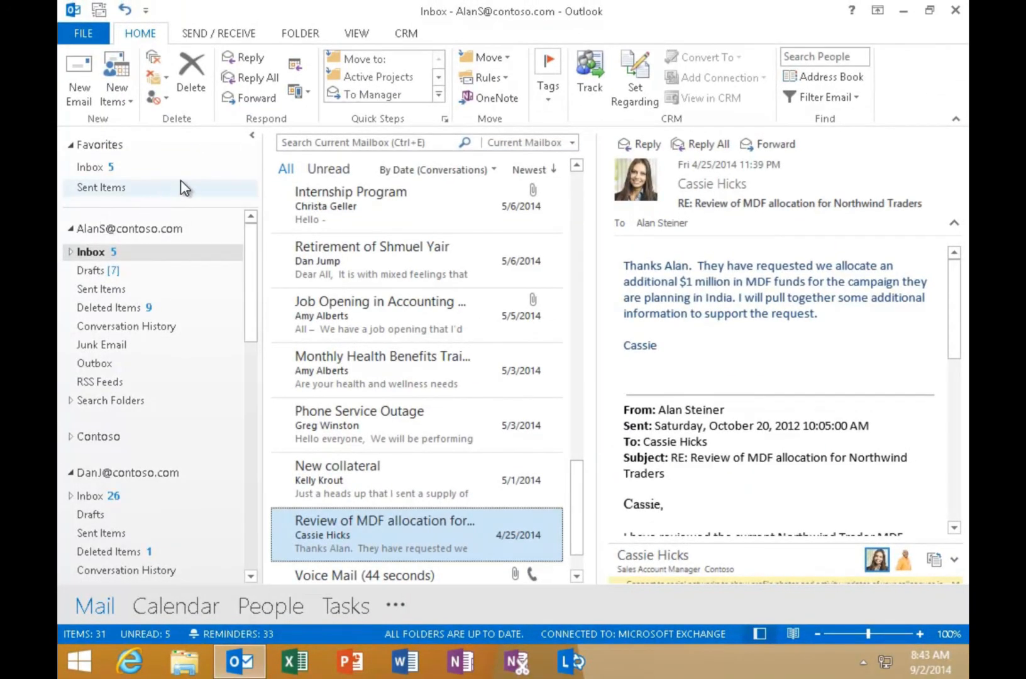